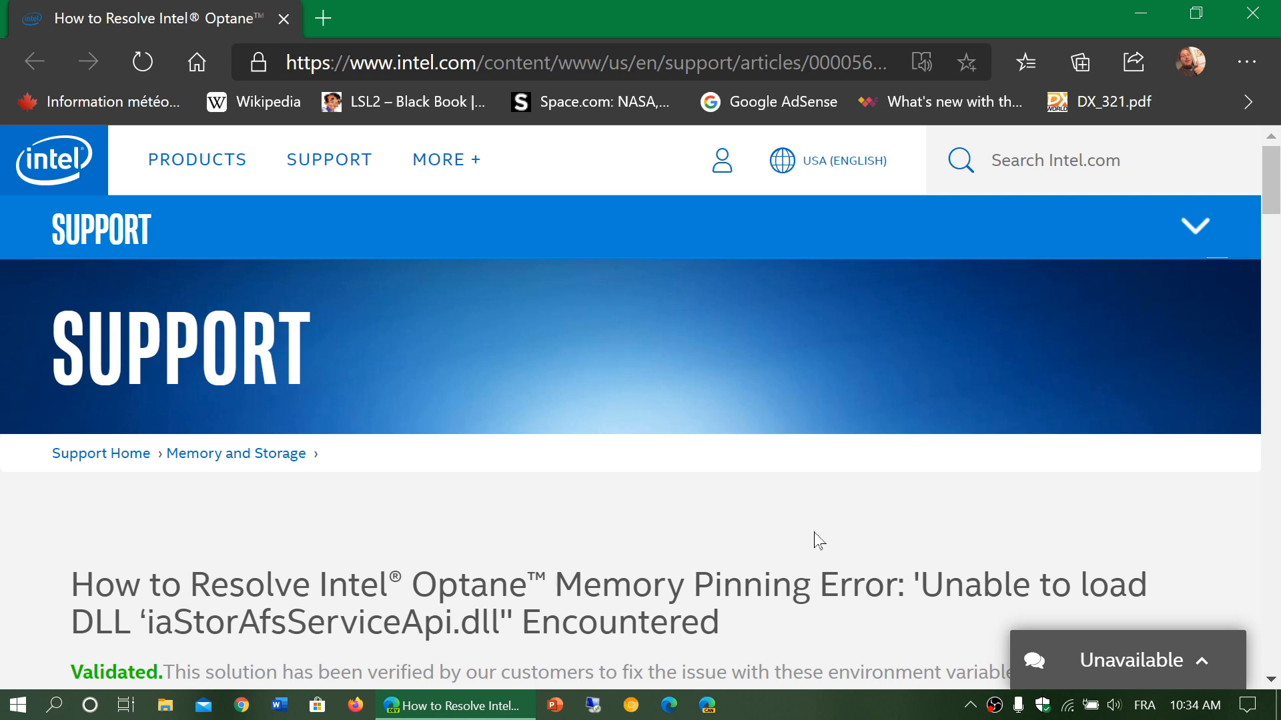
scroll(down, 3)
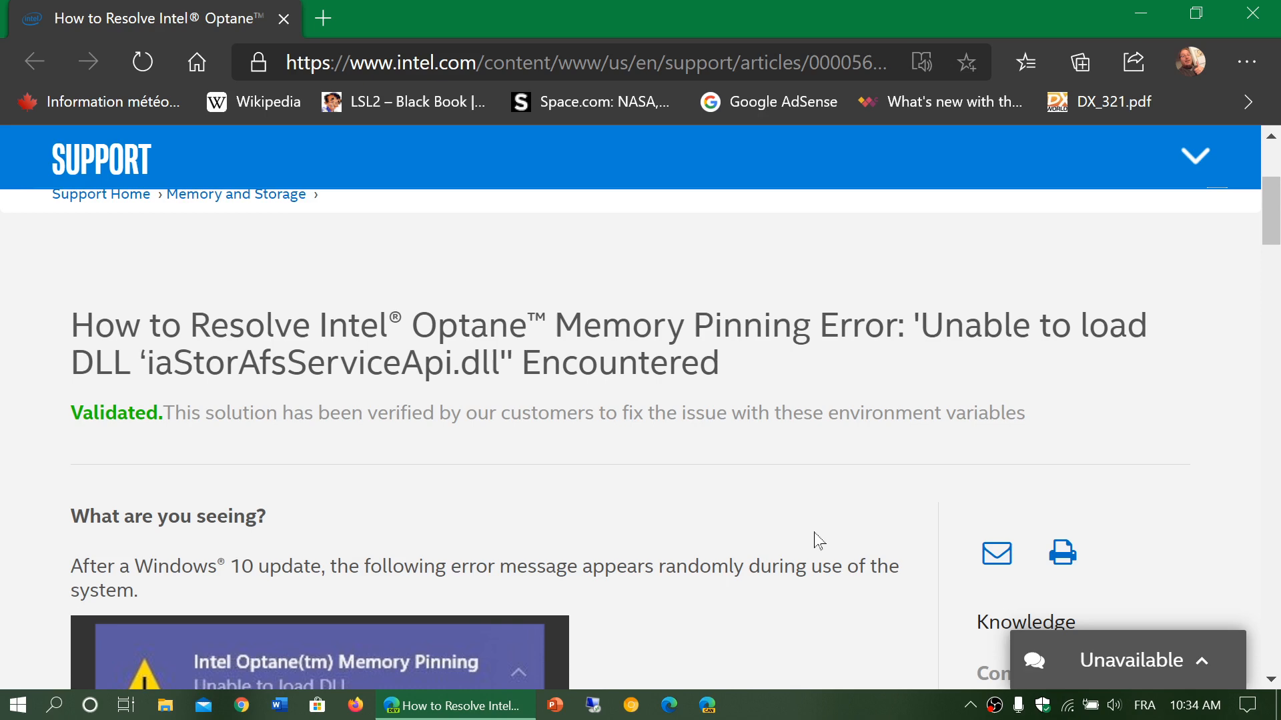
scroll(down, 3)
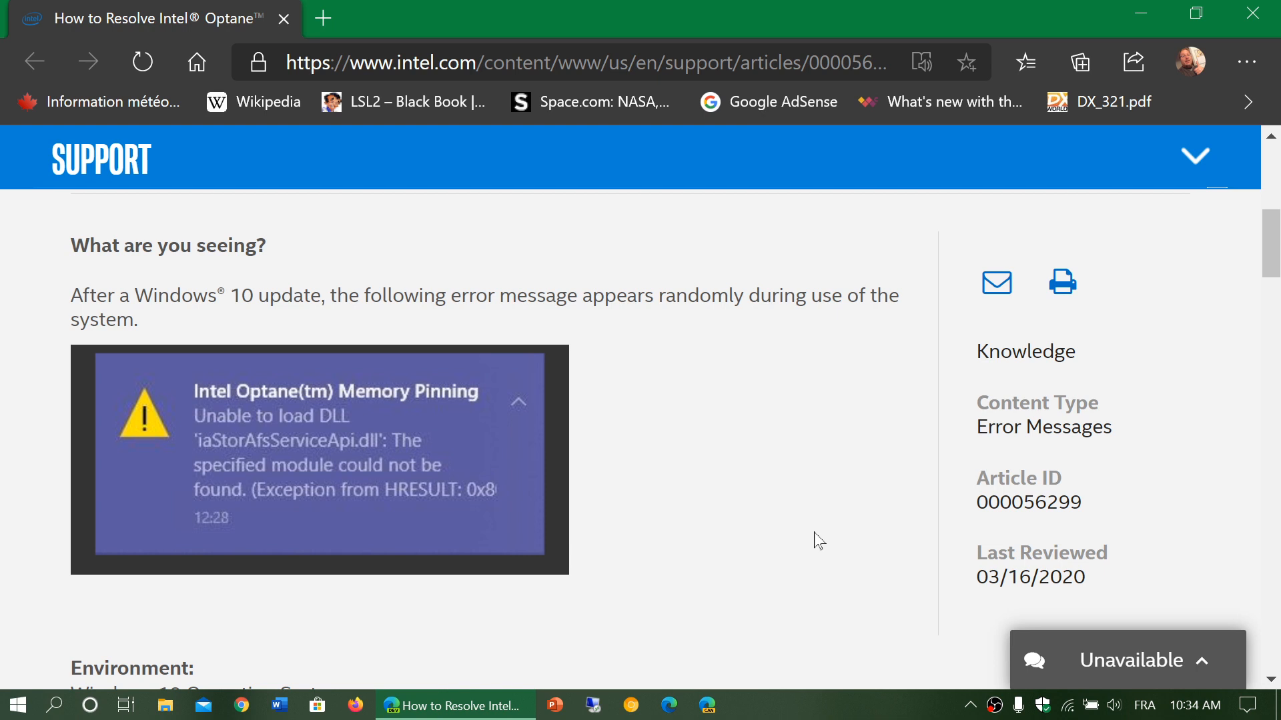
scroll(down, 3)
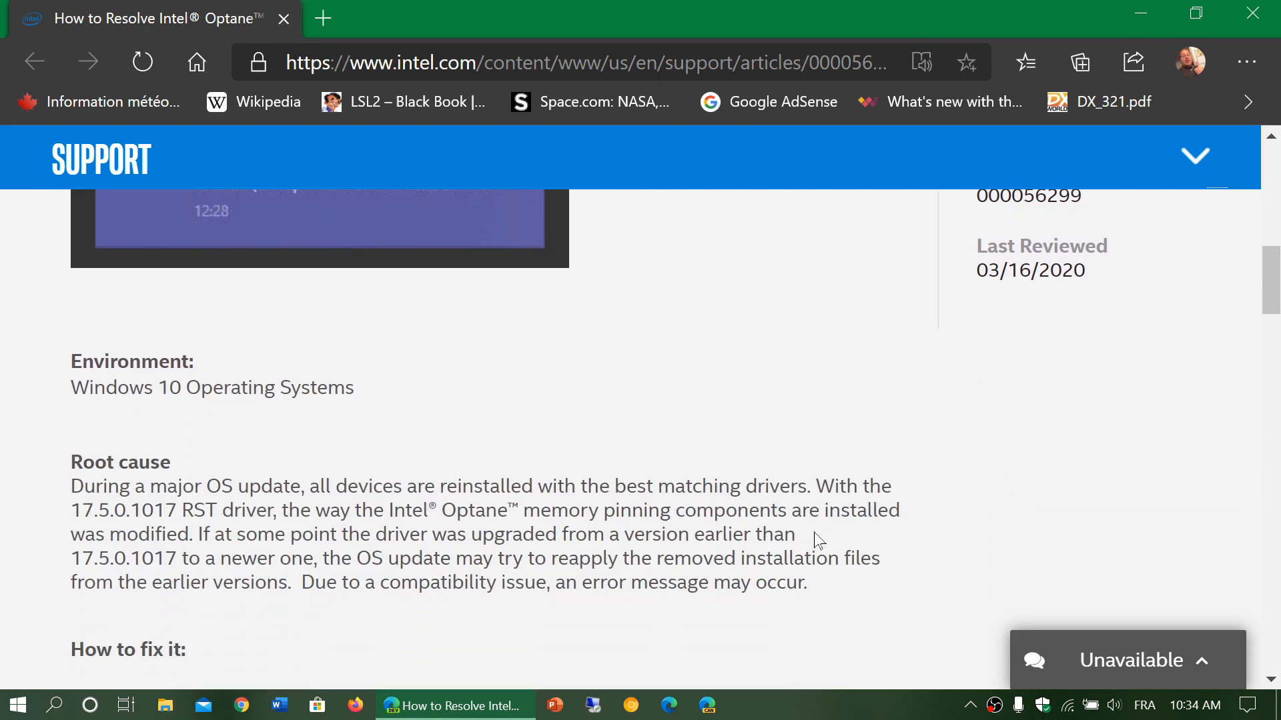
scroll(down, 3)
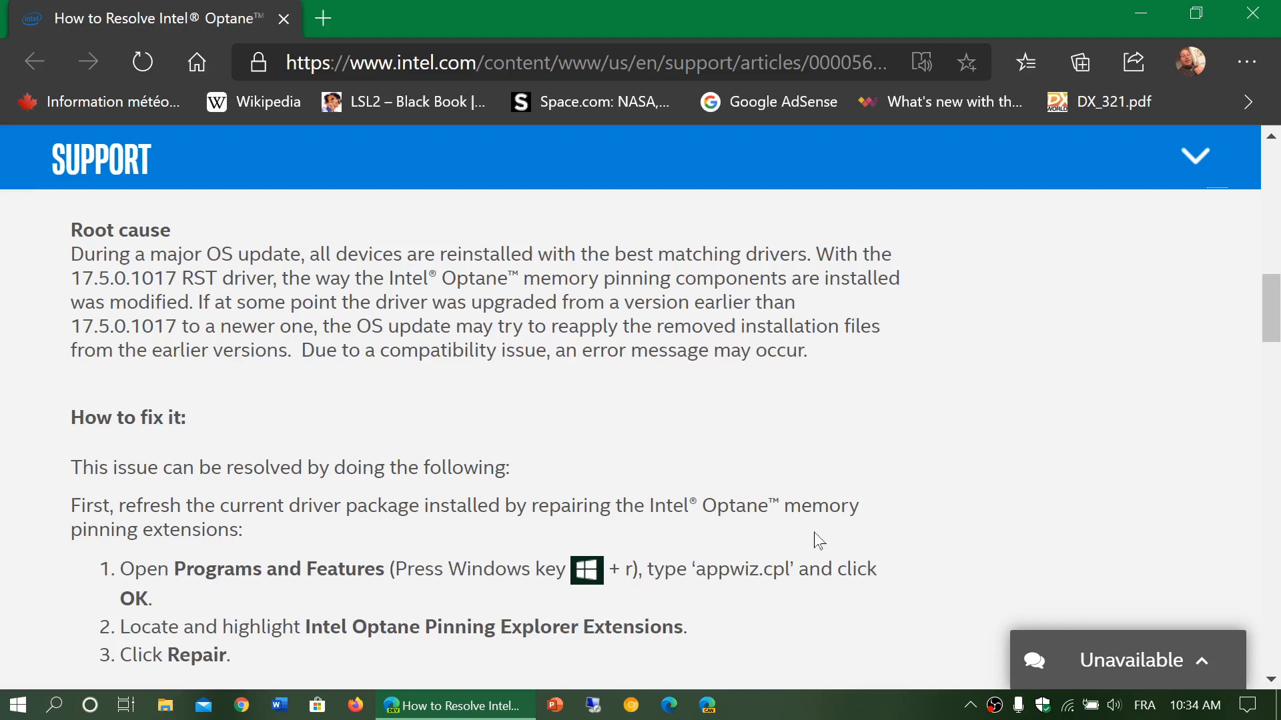
scroll(down, 3)
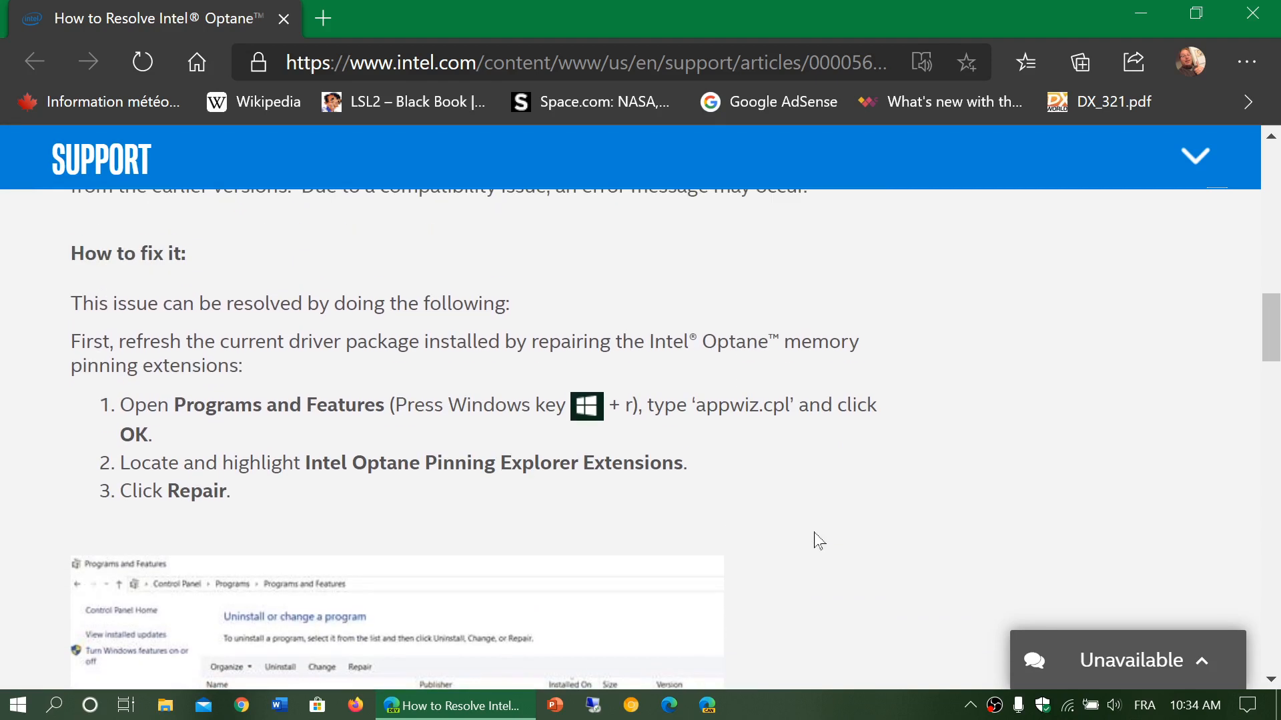
scroll(down, 3)
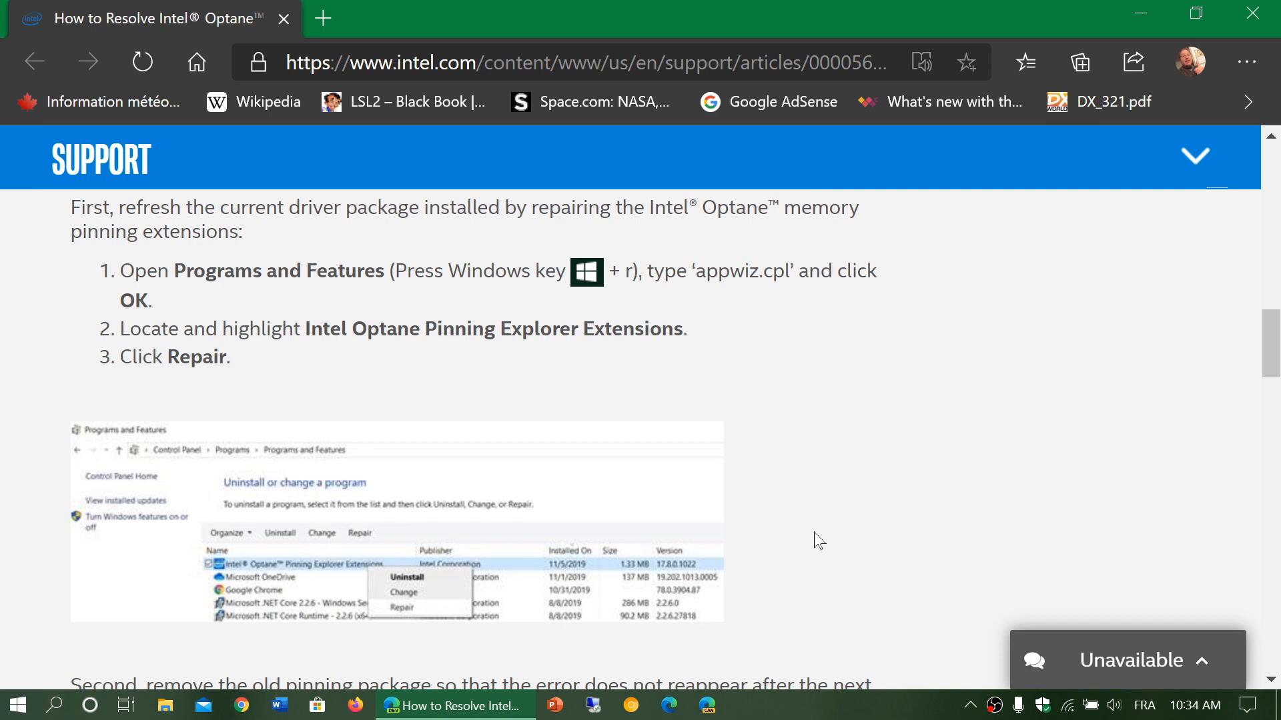
scroll(down, 3)
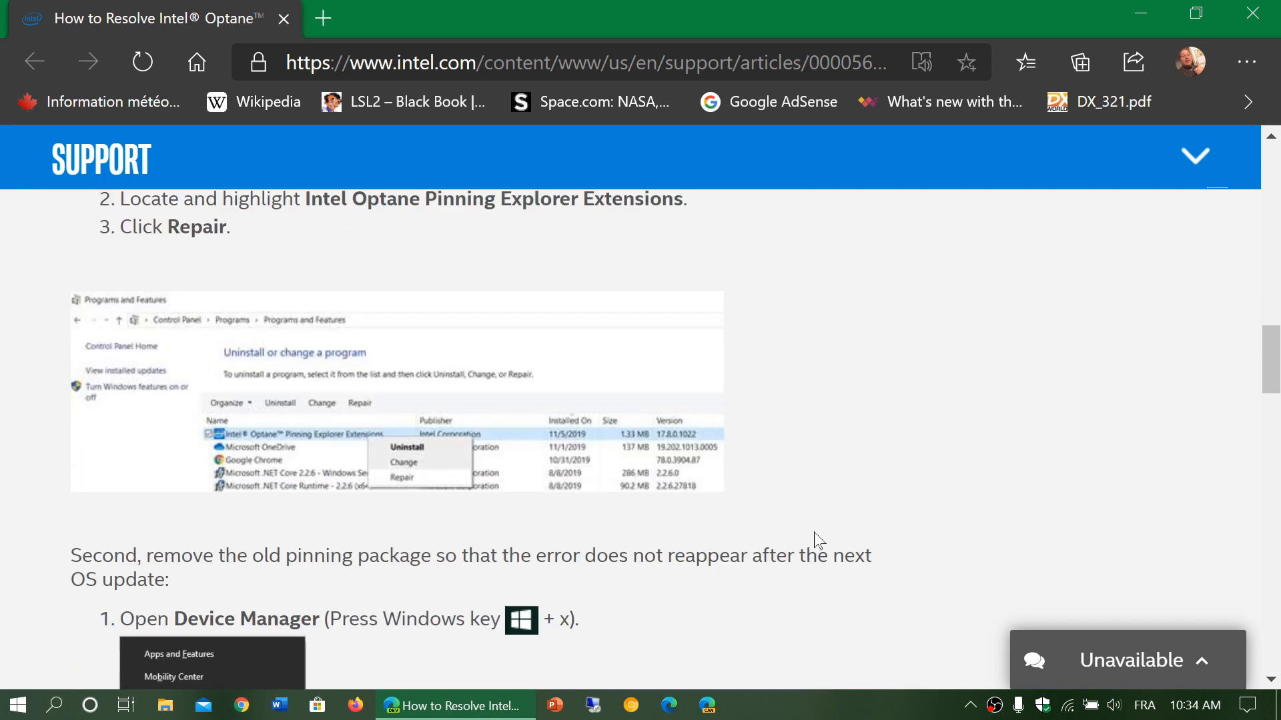
scroll(down, 3)
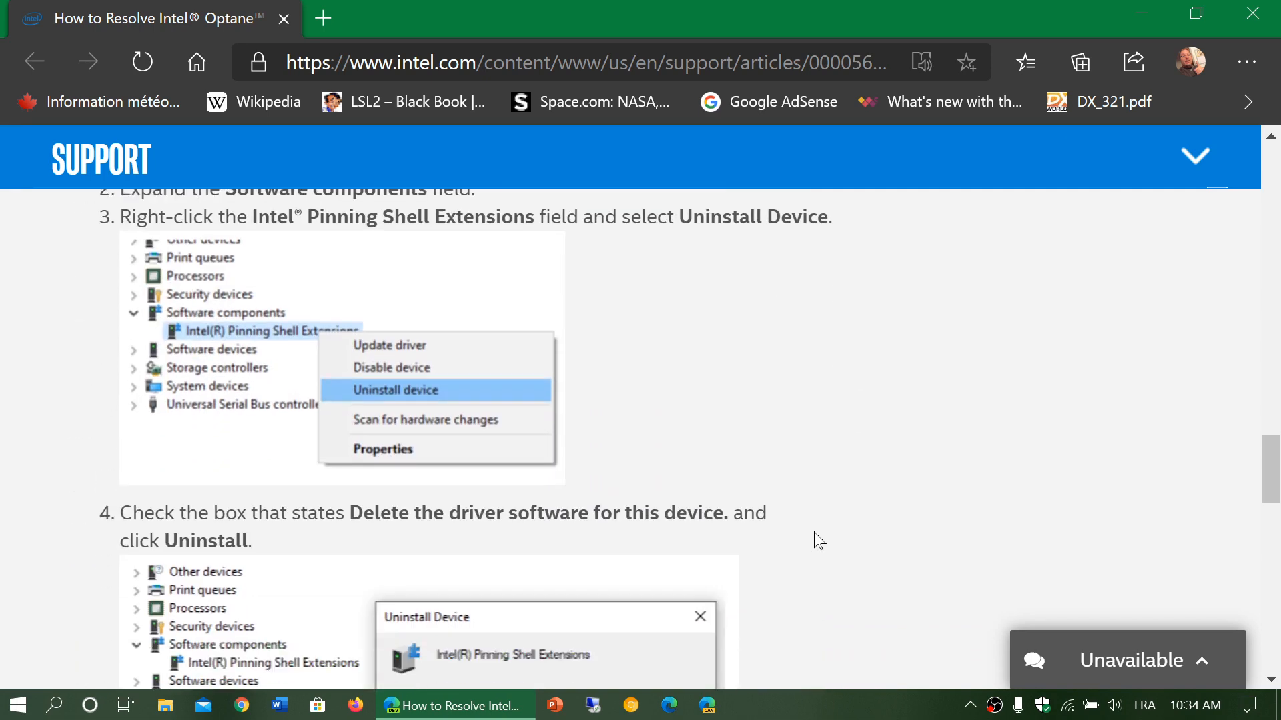
scroll(down, 3)
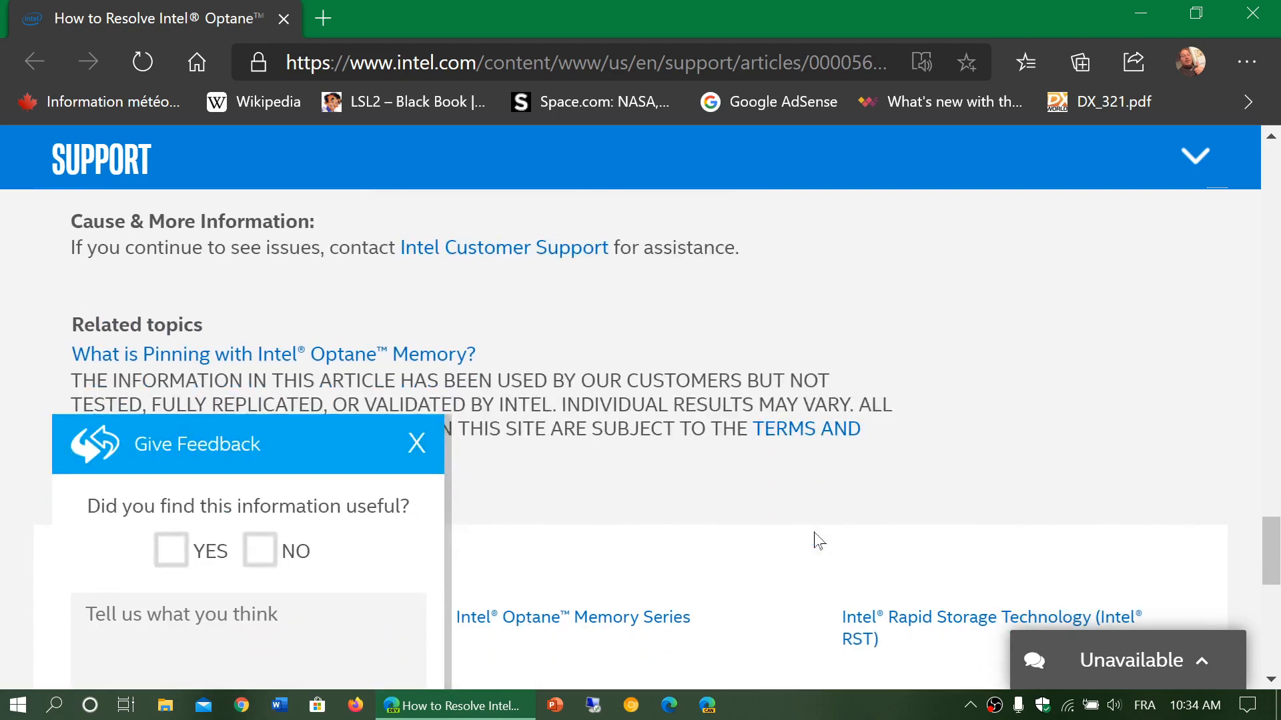
scroll(up, 3)
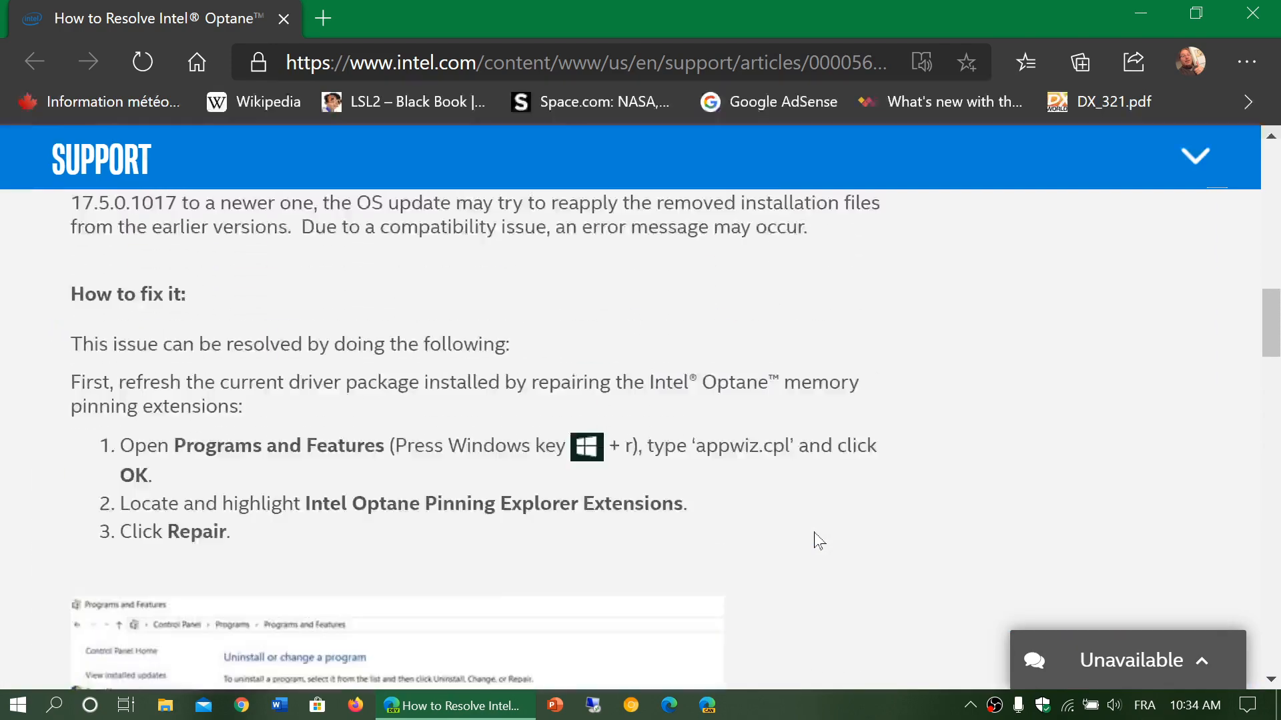
scroll(up, 3)
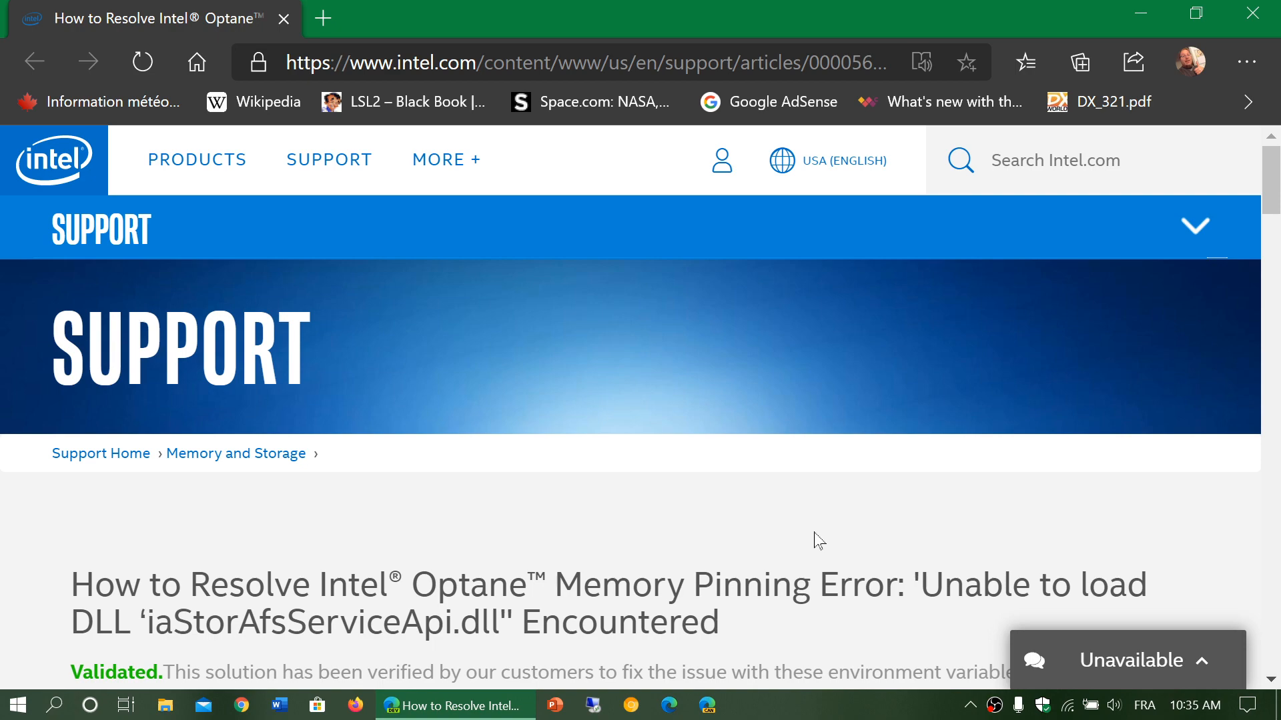
scroll(down, 3)
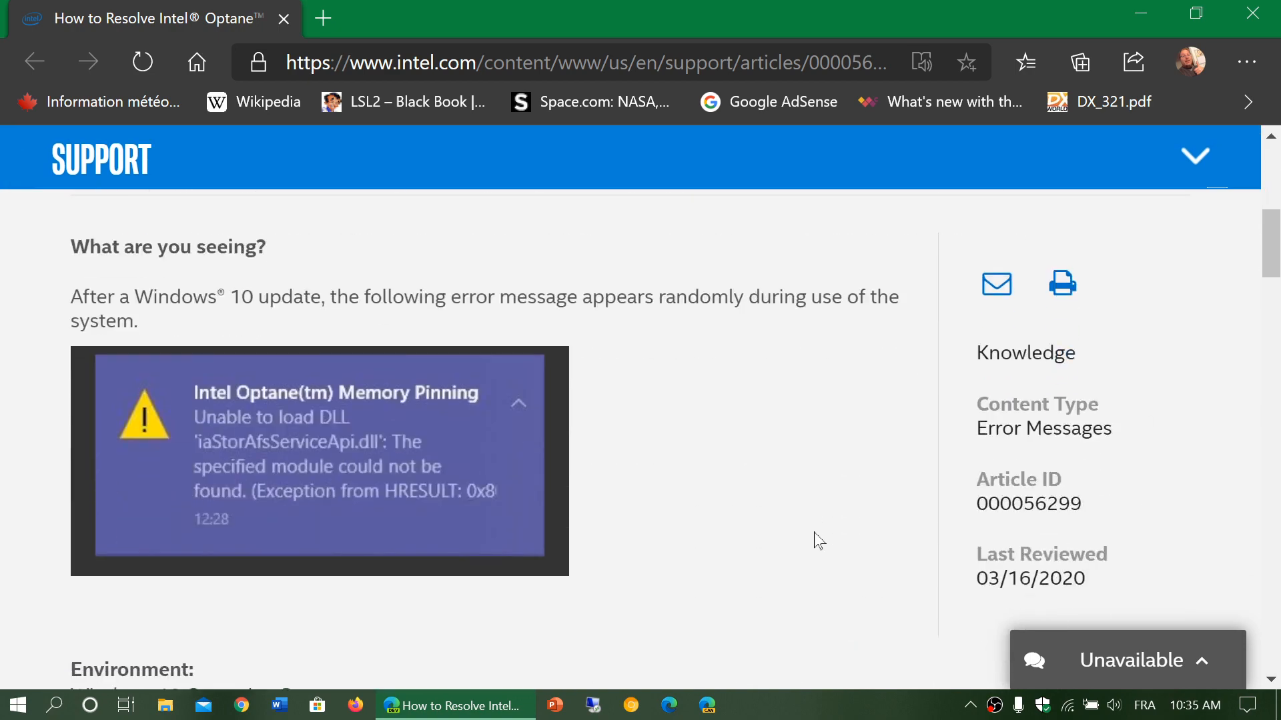
scroll(down, 3)
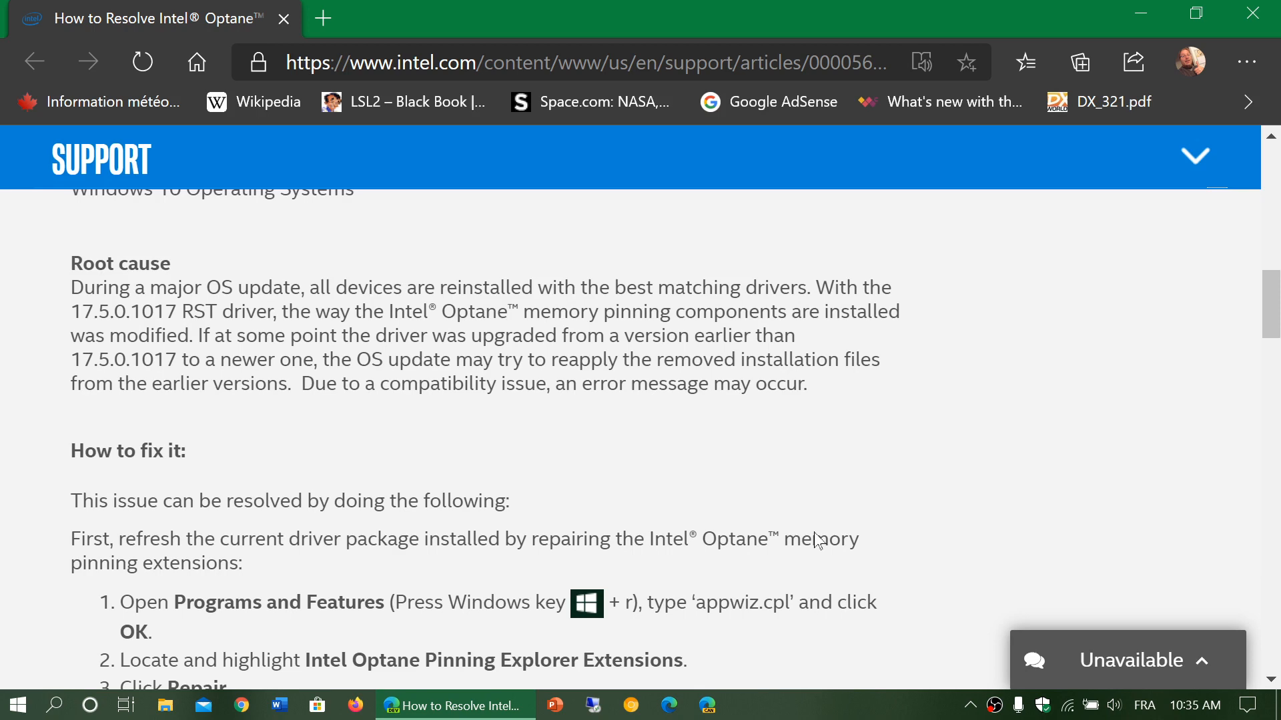
scroll(down, 3)
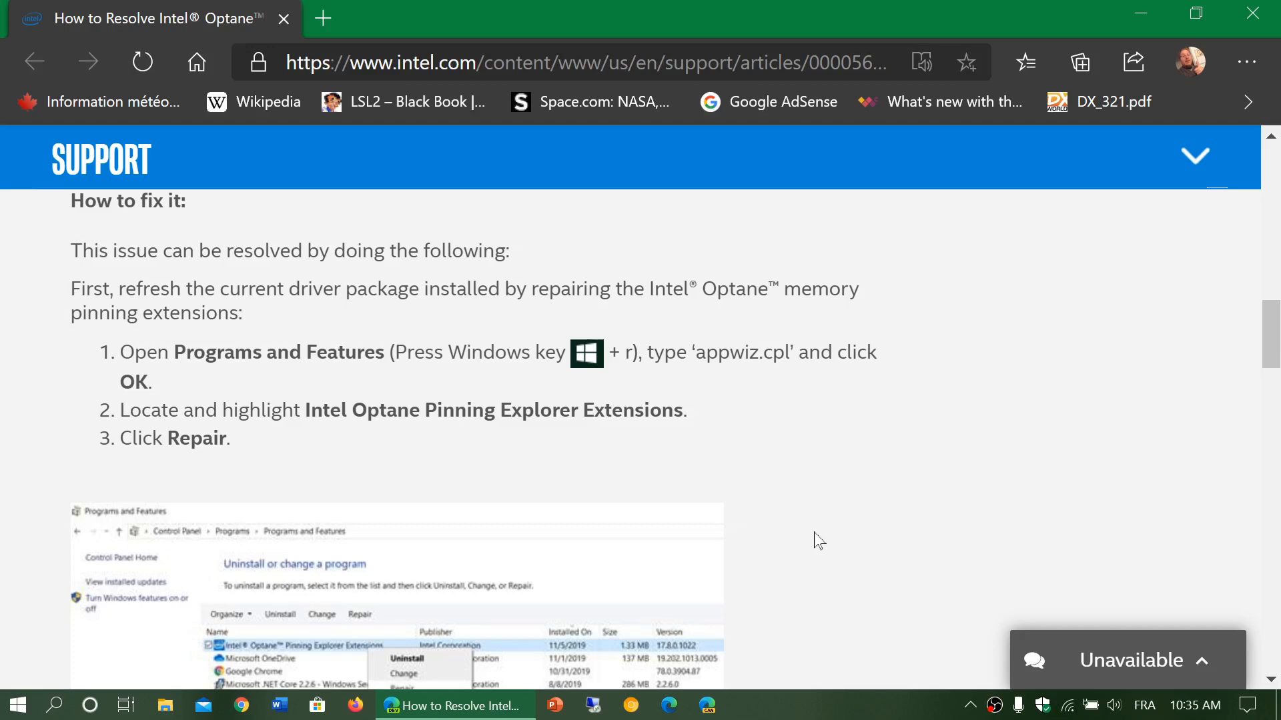
scroll(down, 3)
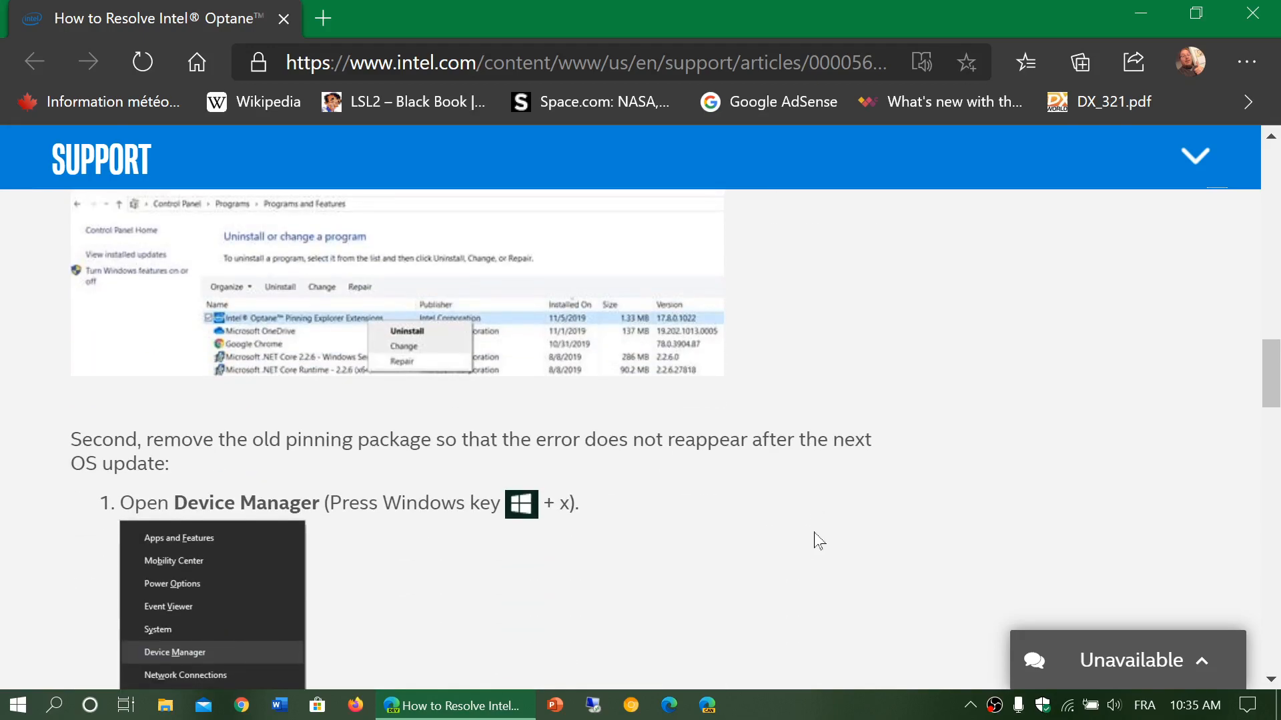
scroll(up, 3)
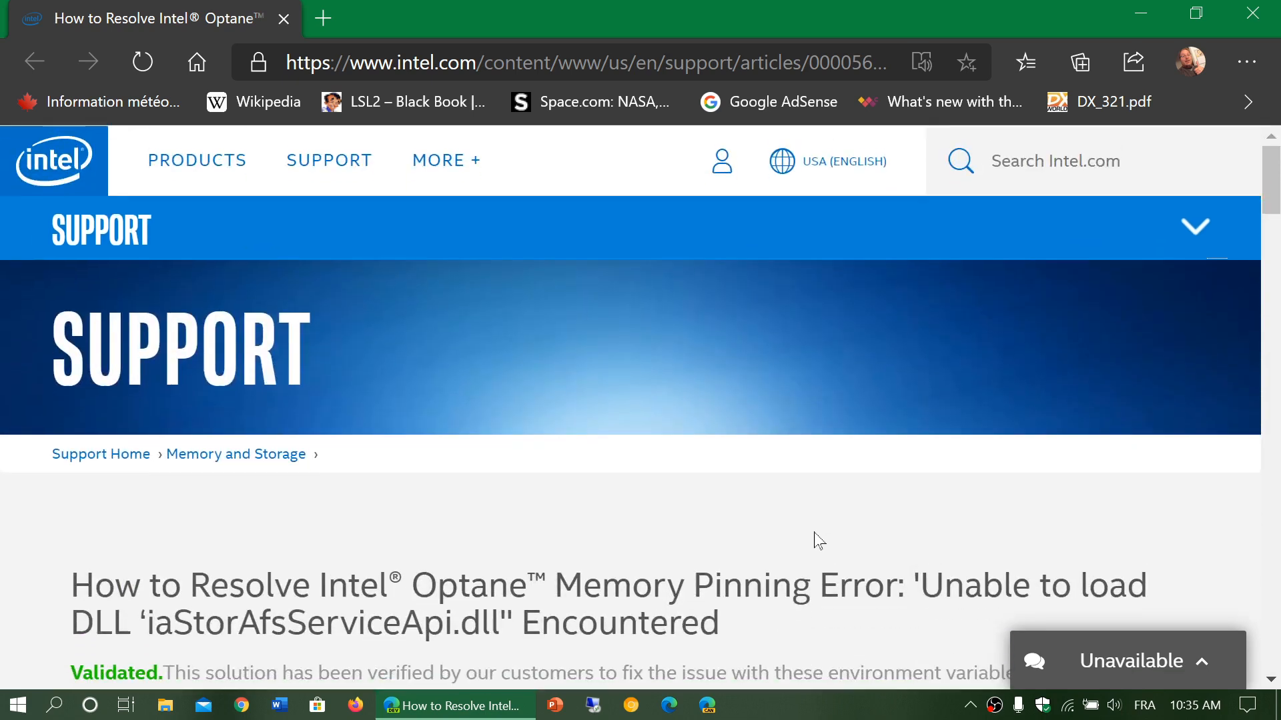